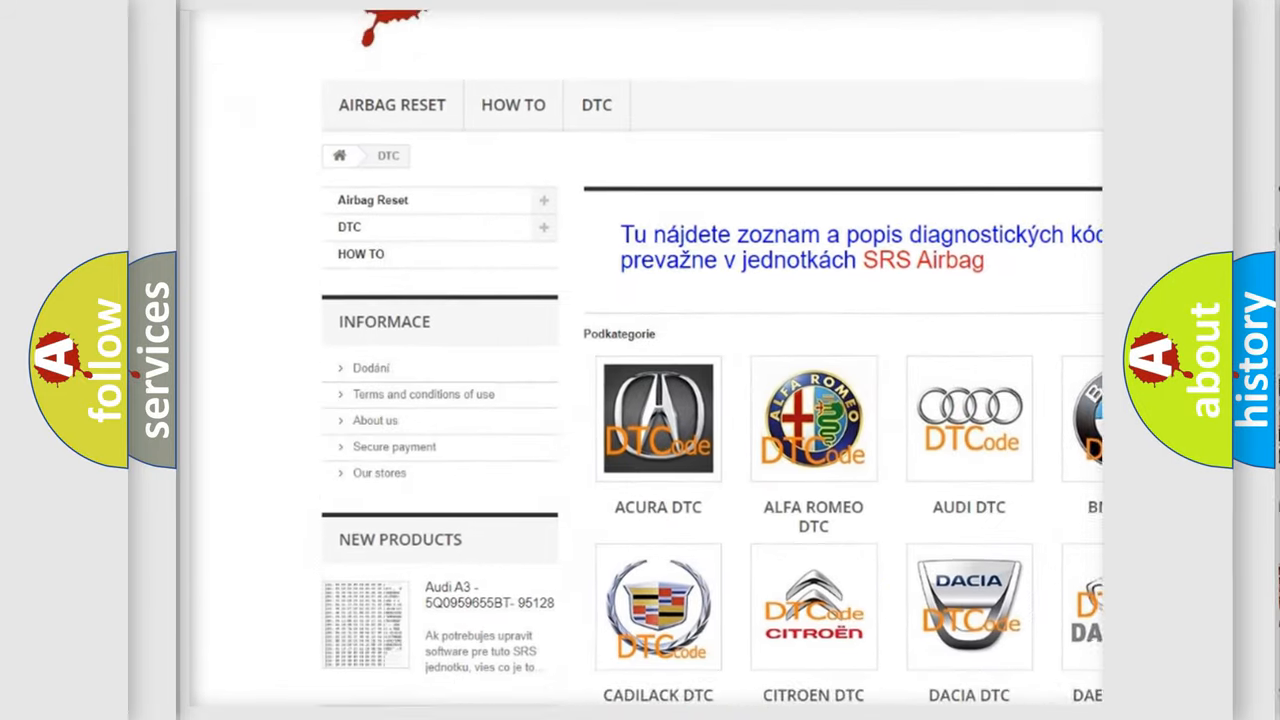
pyautogui.scroll(-3)
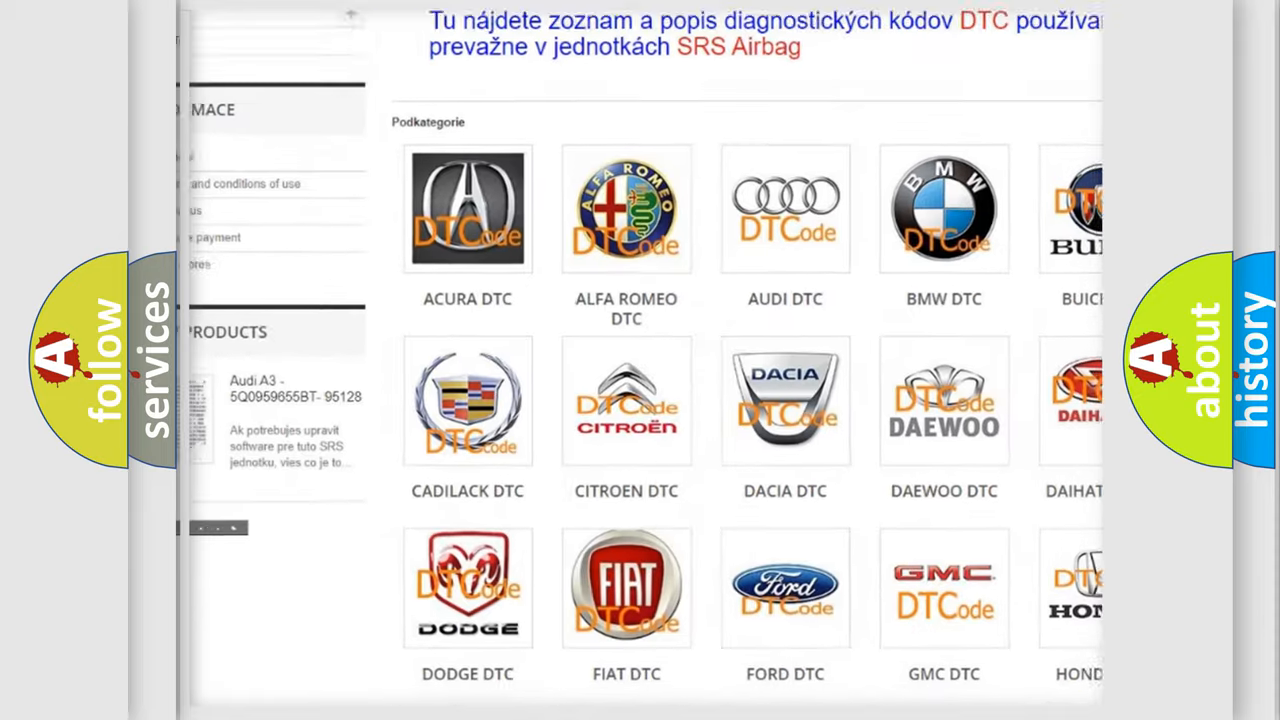
pyautogui.scroll(-3)
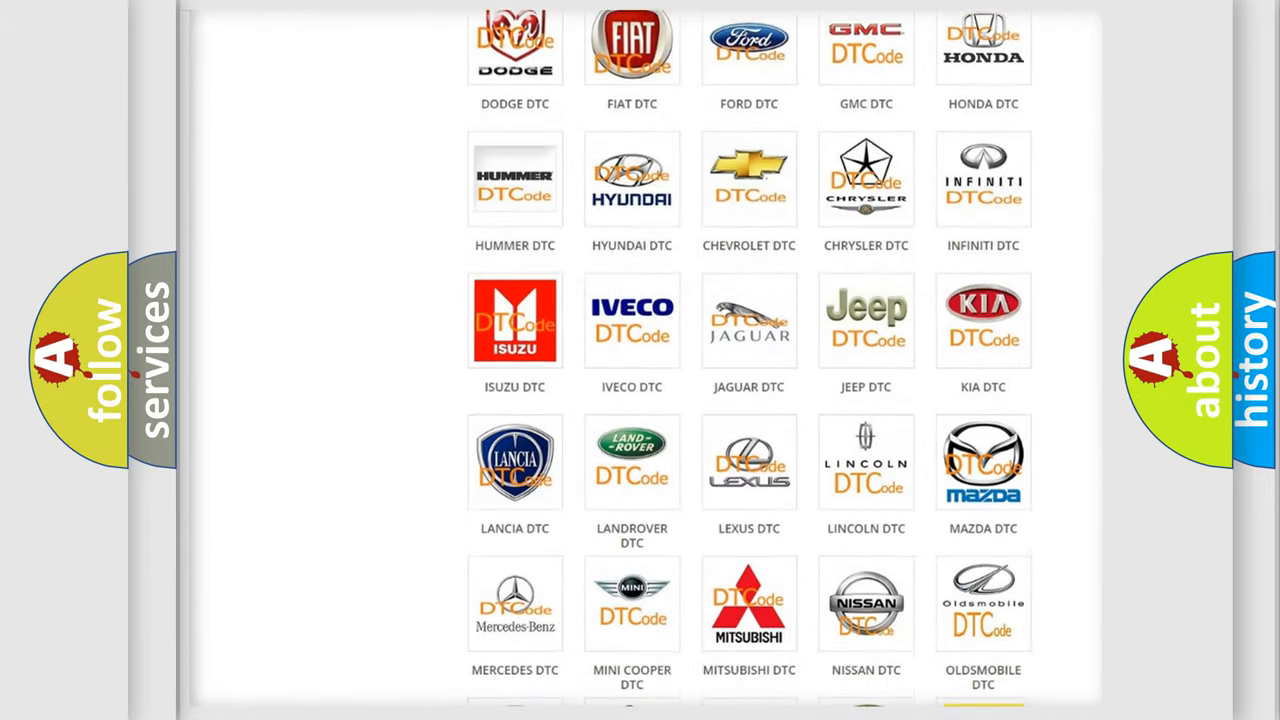
pyautogui.scroll(-3)
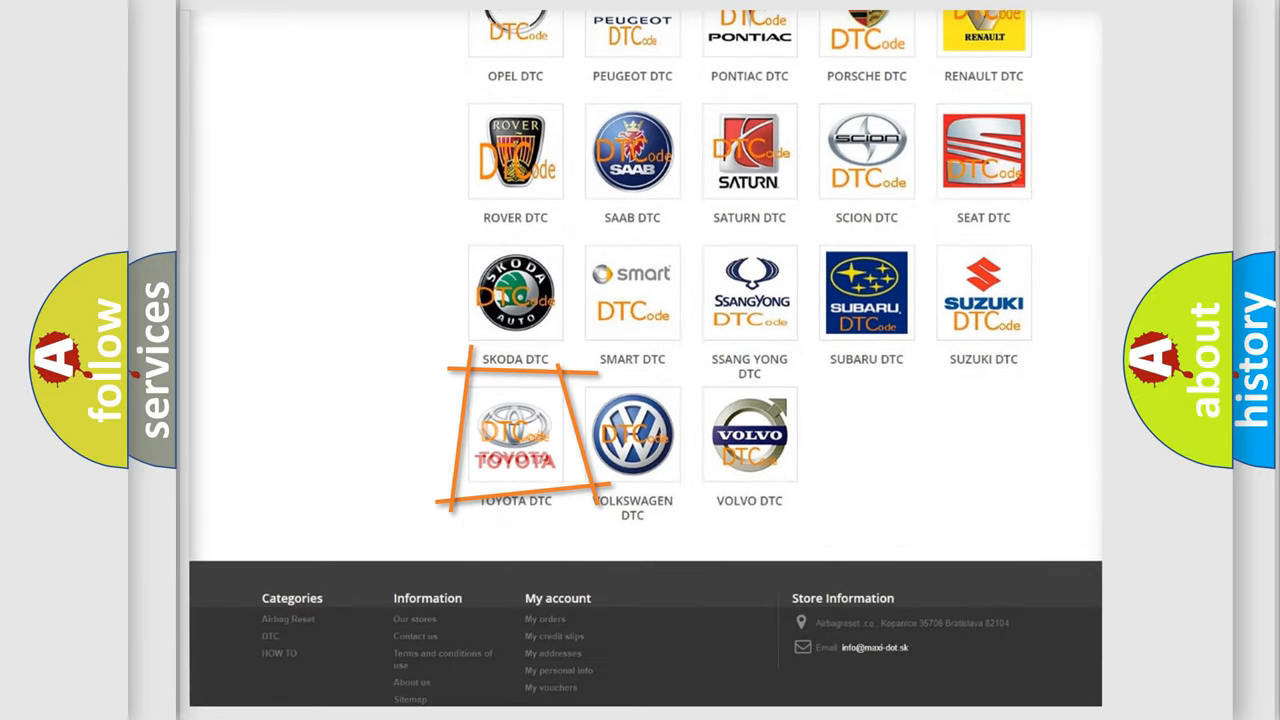